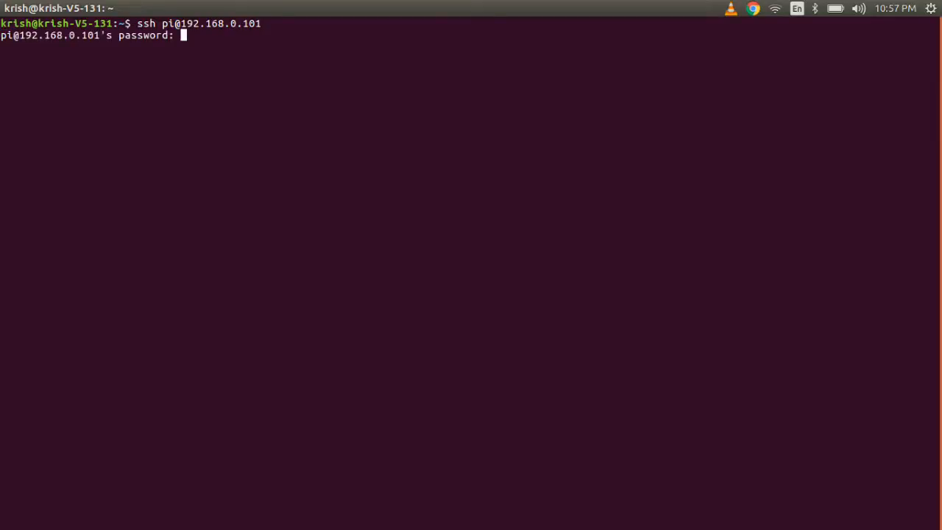
Step: Run raspistill -o test.jpg and abort it after the 'No data received from sensor' error
{"action": "type", "text": "raspic"}
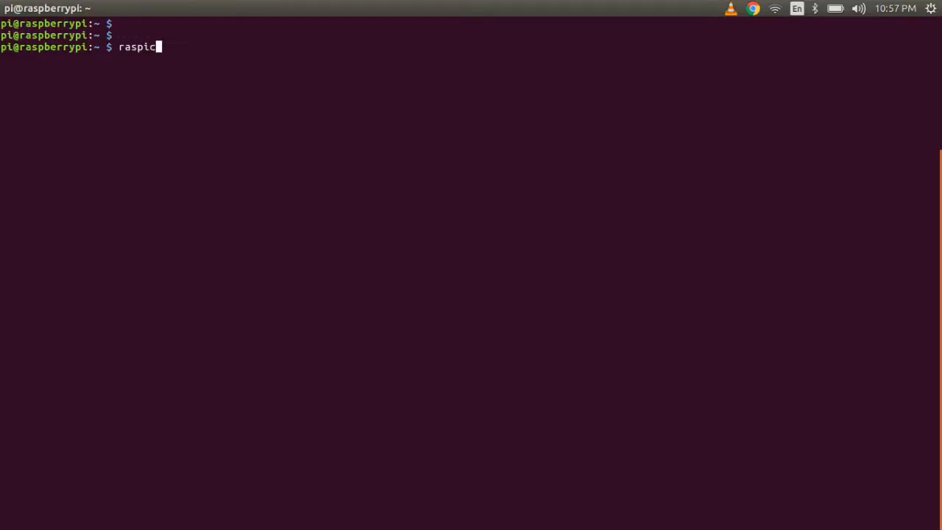
{"action": "type", "text": "till -o test.jpg"}
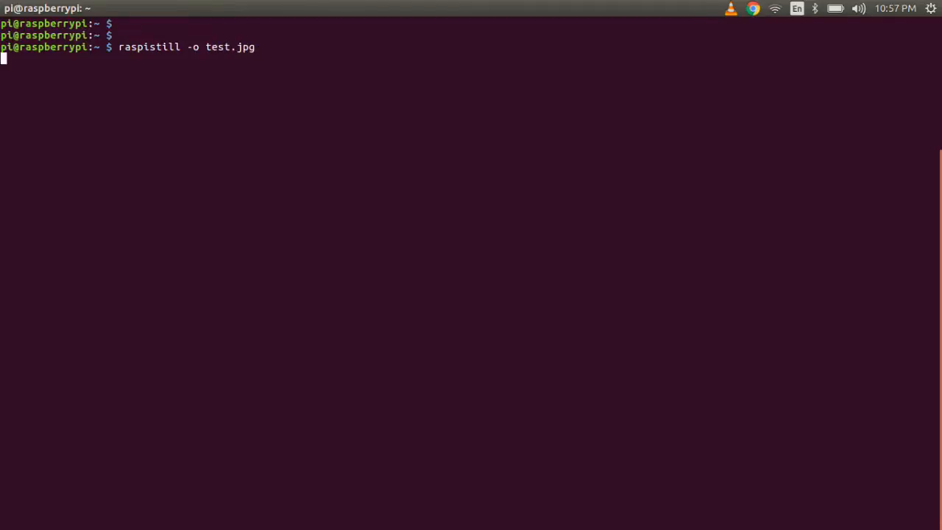
{"action": "key", "text": "Return"}
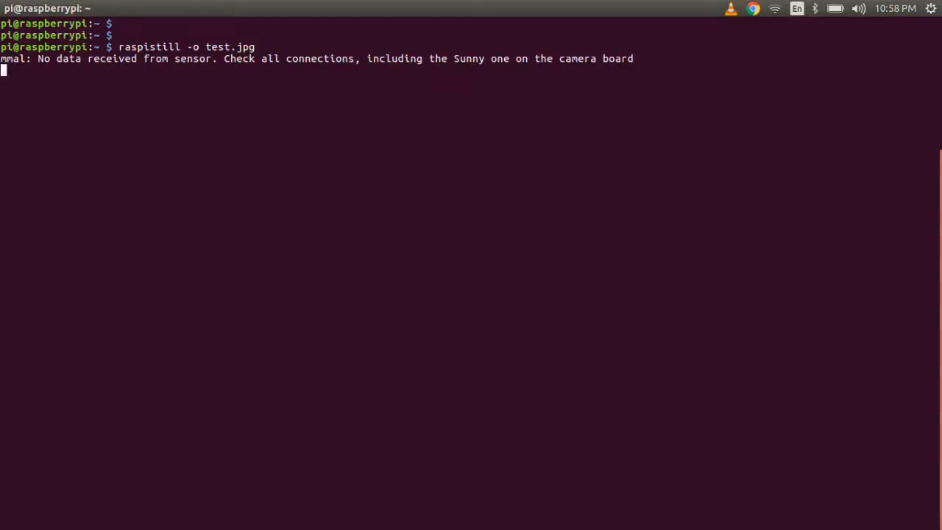
{"action": "key", "text": "ctrl+c"}
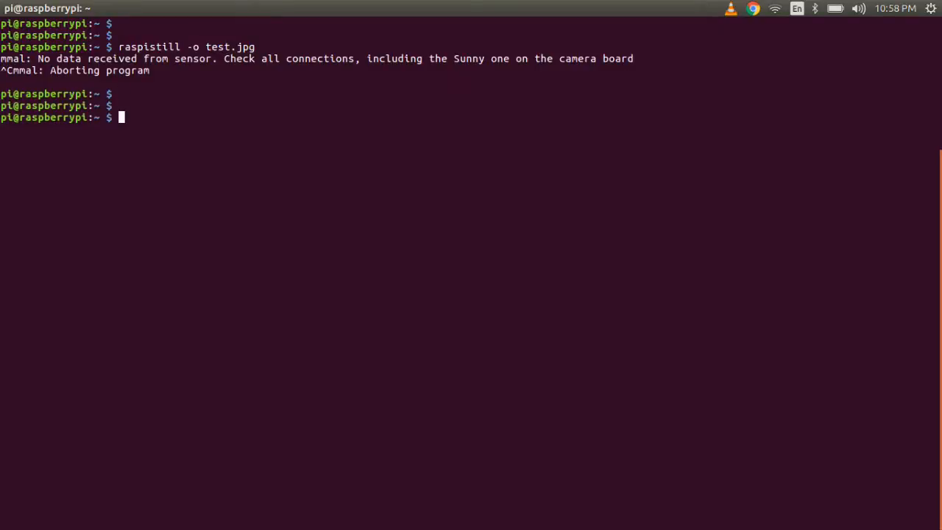
Step: Record a 3000 ms raspivid clip to test1.h264, then run ls -l showing 29 bytes
{"action": "type", "text": "raspivid"}
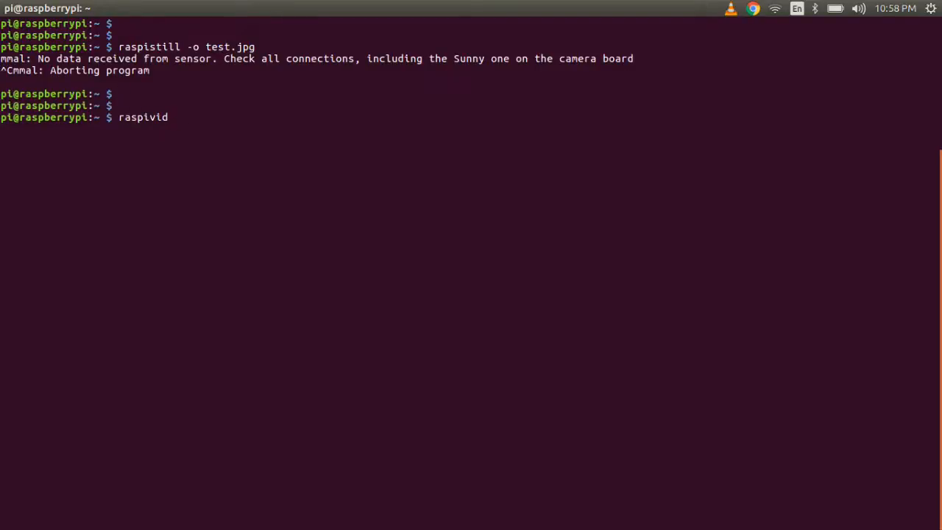
{"action": "type", "text": "-o test"}
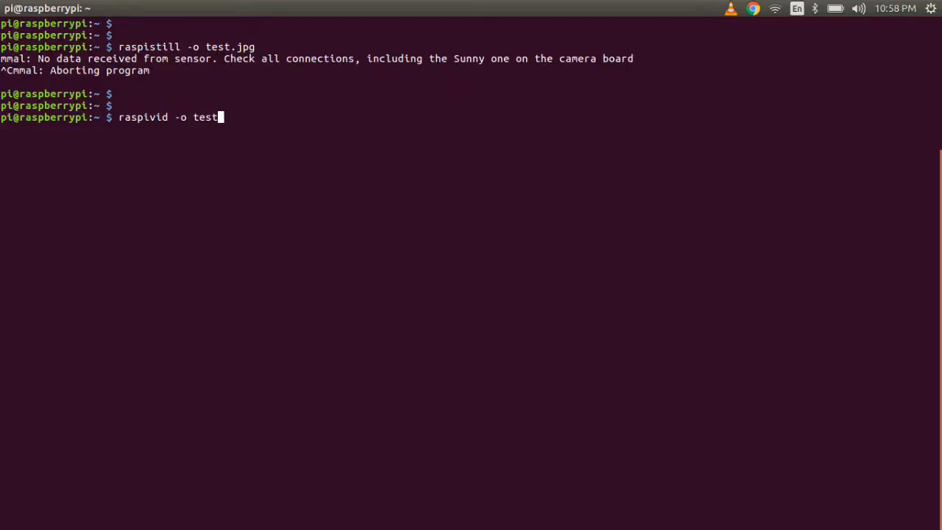
{"action": "type", "text": "1.h264"}
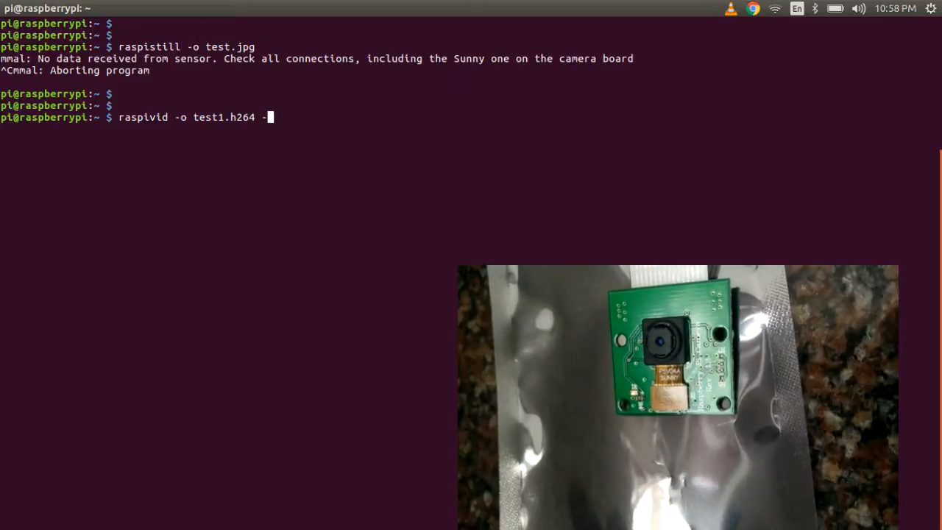
{"action": "type", "text": "-t 3000"}
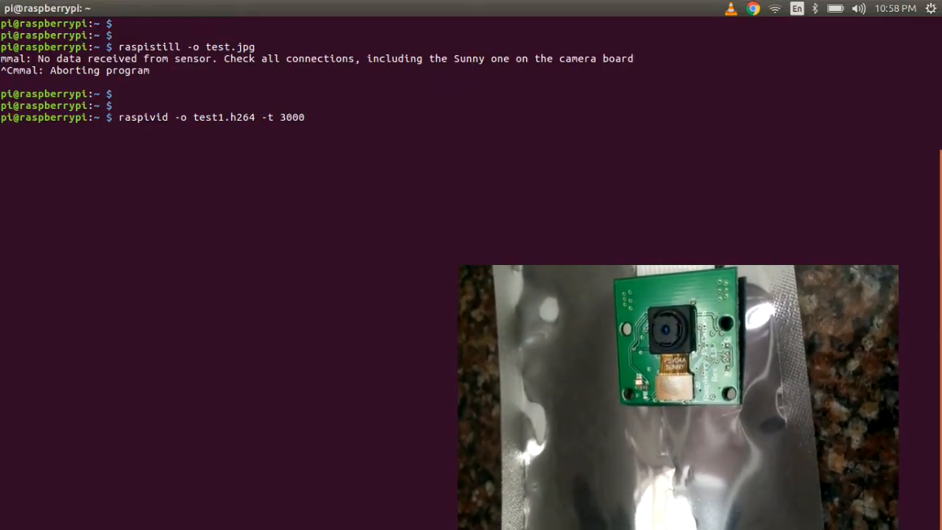
{"action": "key", "text": "Return"}
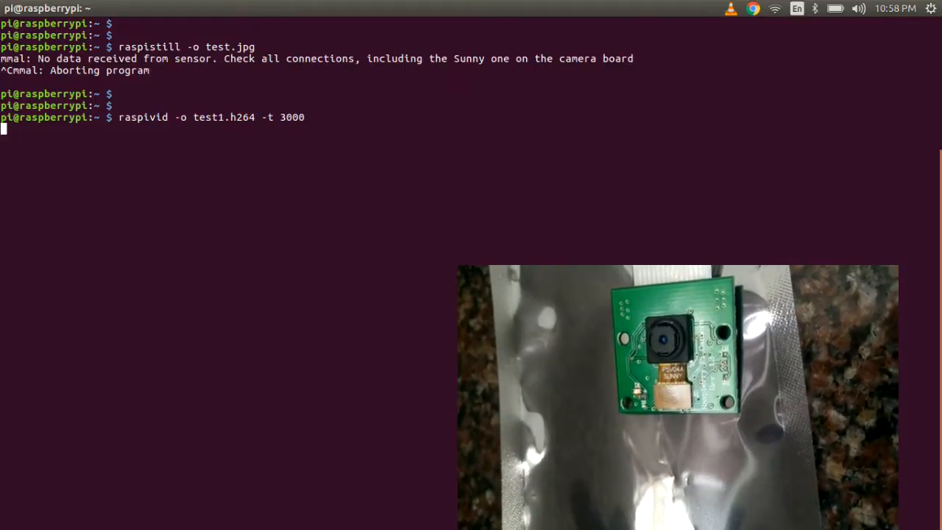
{"action": "key", "text": "Return"}
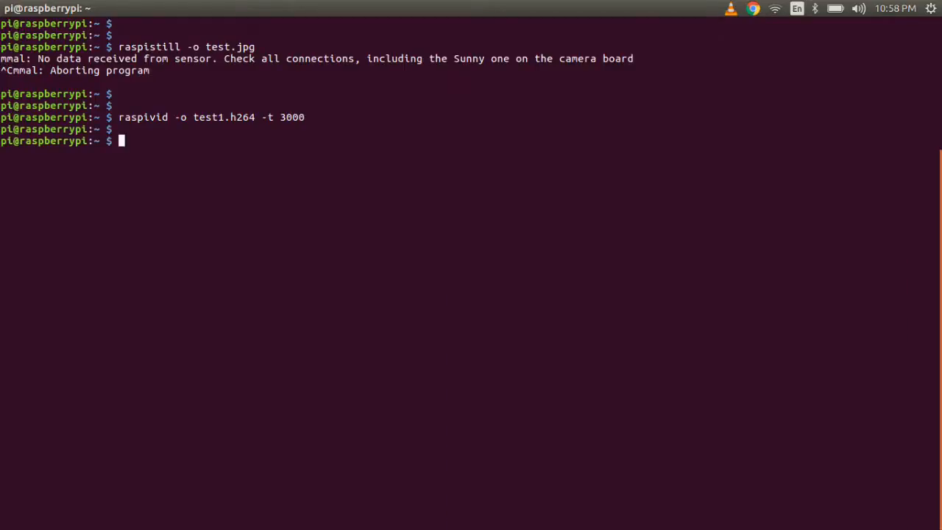
{"action": "type", "text": "ls -l"}
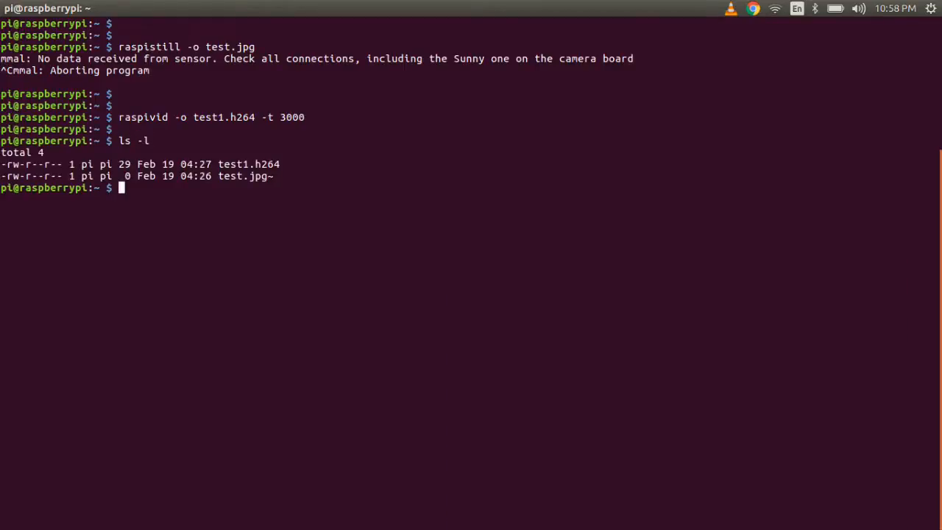